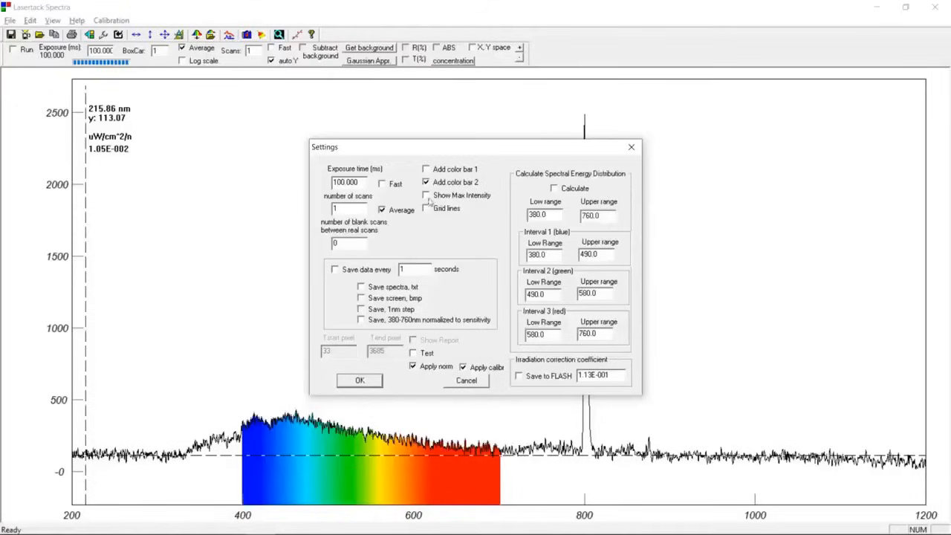
# - Apply the settings with OK to return to the live spectrum
pyautogui.click(360, 380)
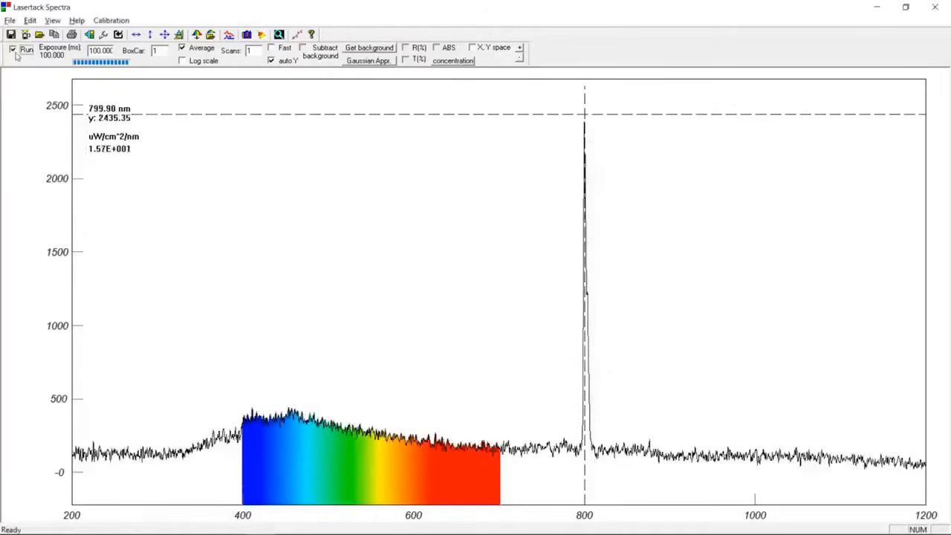